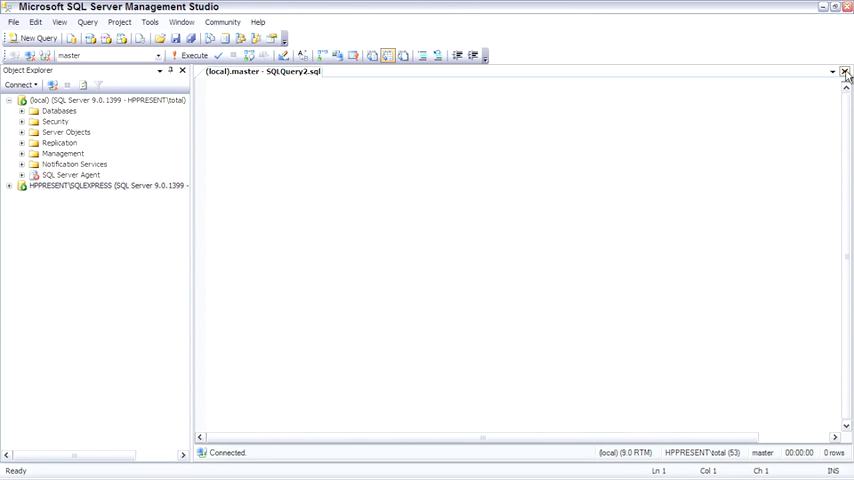
Step: Expand Databases > OBXKites in Object Explorer to reach the pGetPrice procedure script
left_click(216, 84)
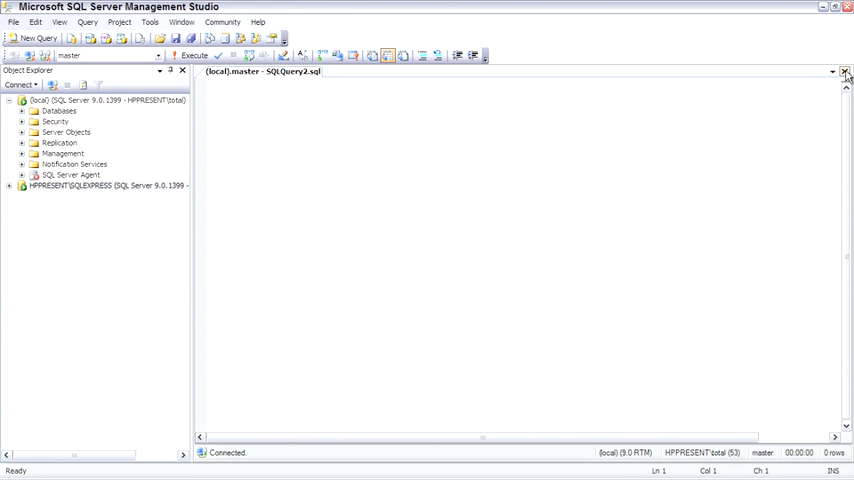
left_click(216, 84)
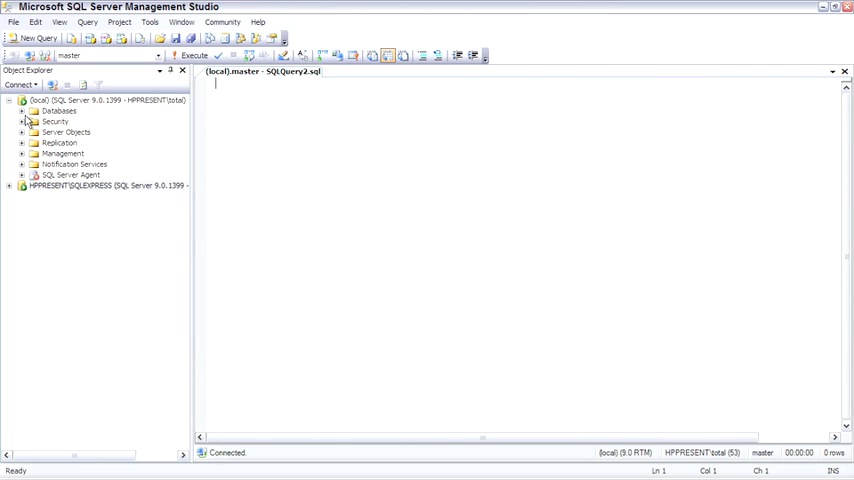
left_click(24, 112)
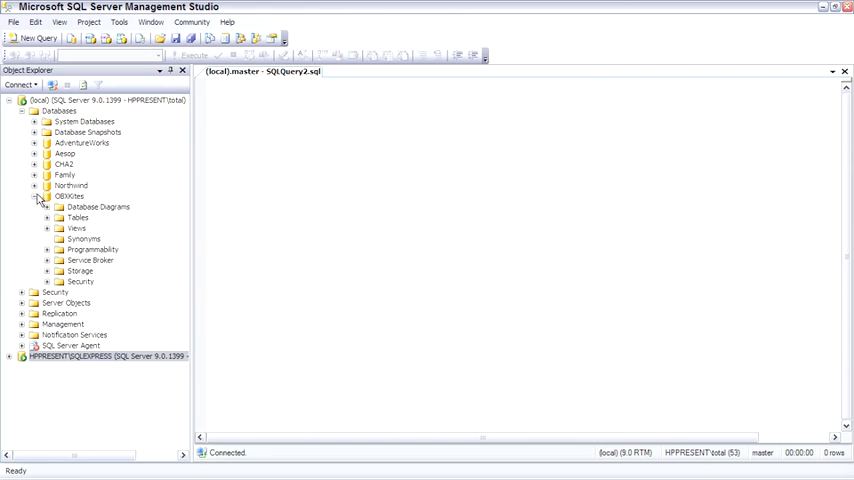
left_click(48, 250)
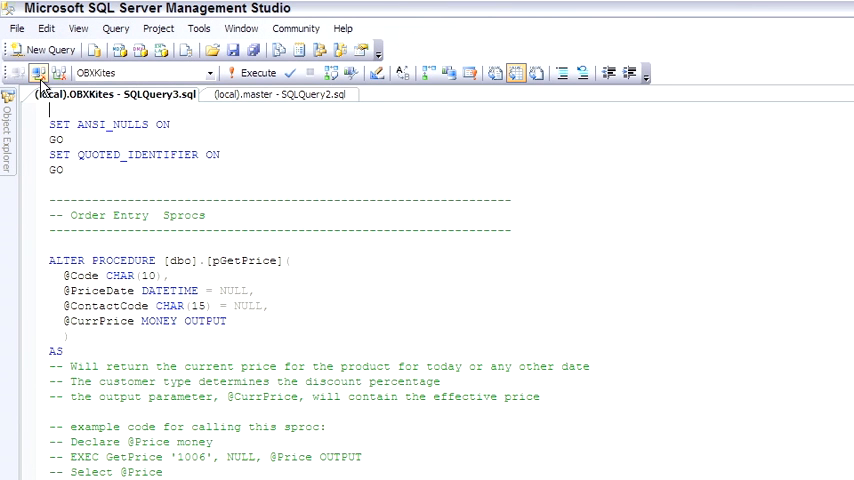
Step: Change the script window's connection to (local) with Windows Authentication, landing on master
left_click(38, 72)
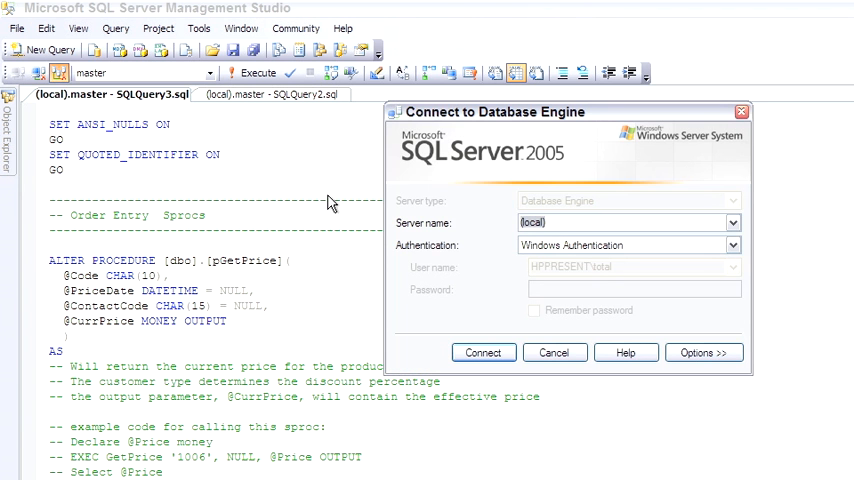
left_click(732, 224)
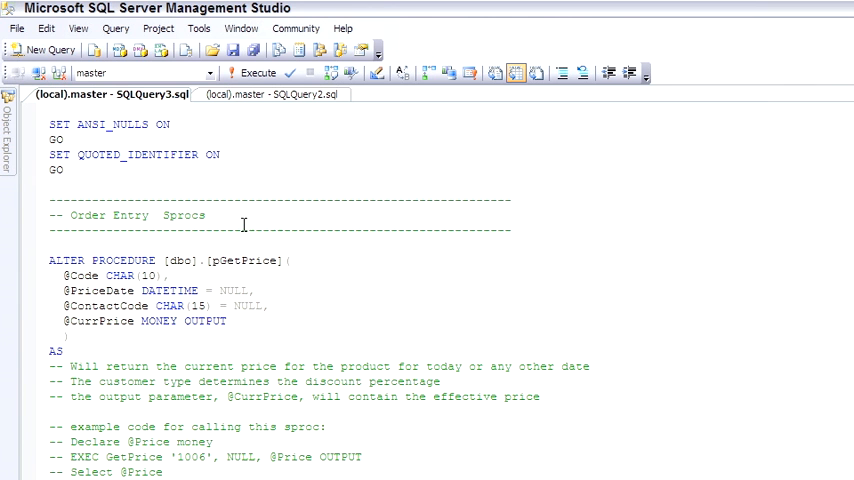
mouse_move(210, 72)
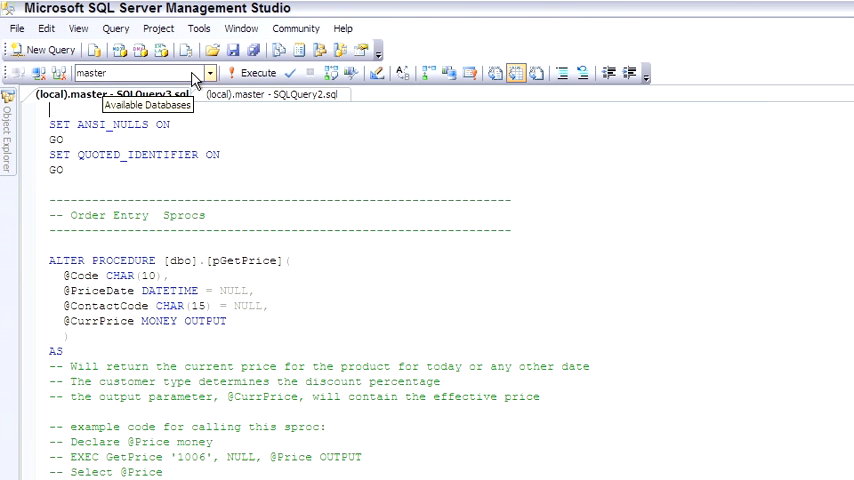
Step: Target OBXKites from Available Databases, execute the pGetPrice script and confirm success in Messages
left_click(210, 72)
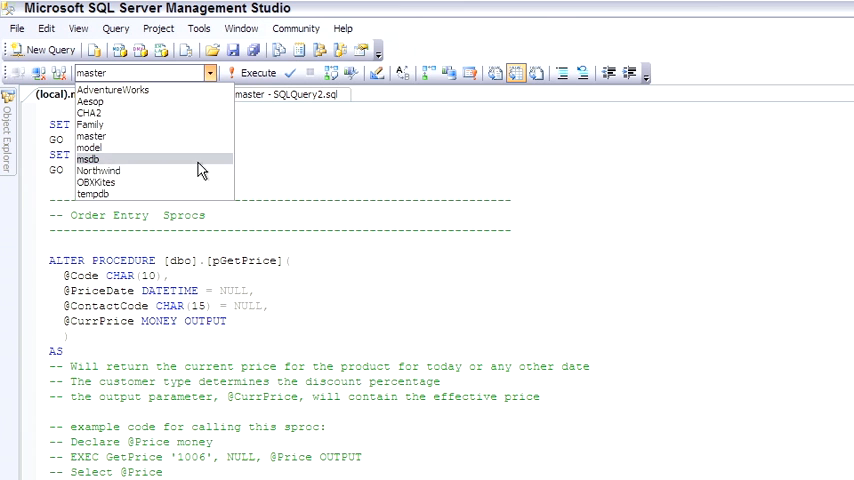
left_click(96, 182)
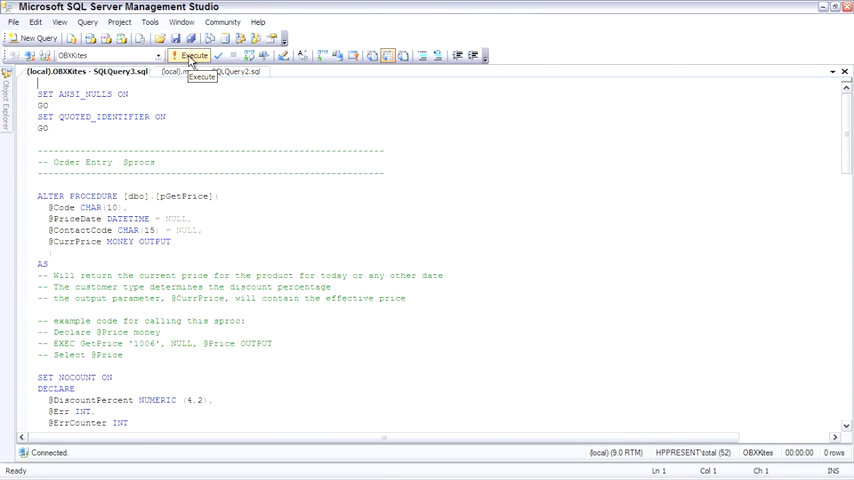
left_click(188, 56)
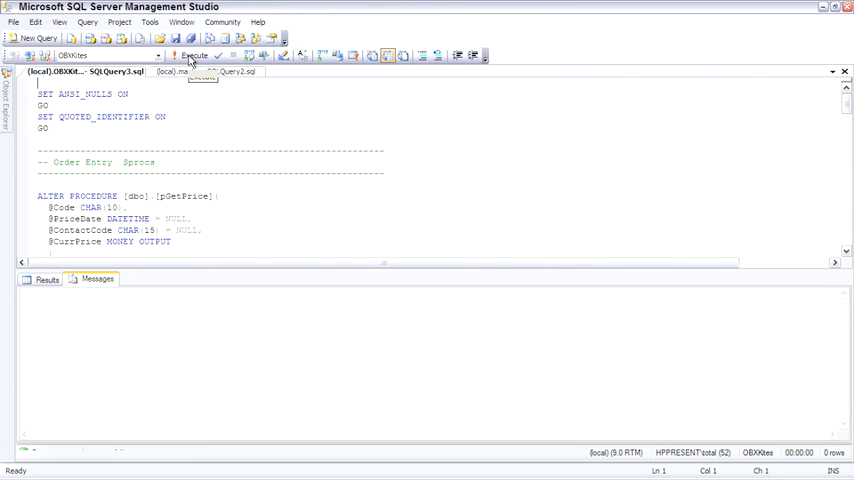
left_click(192, 56)
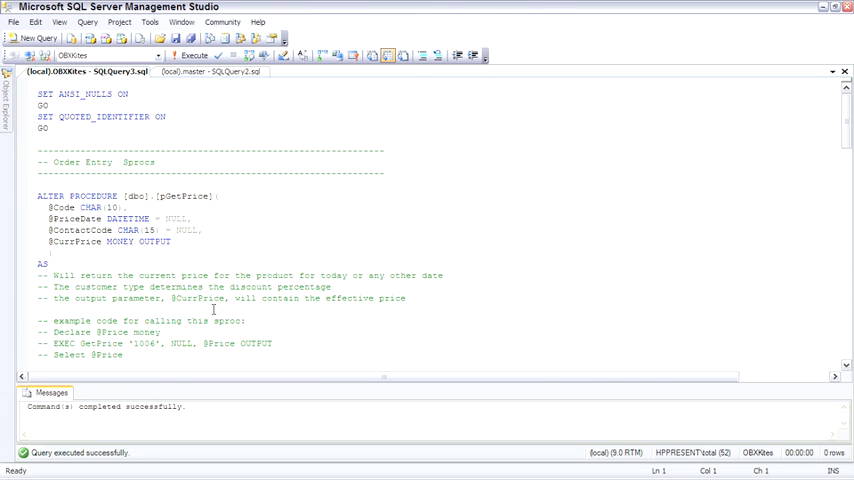
left_click(30, 116)
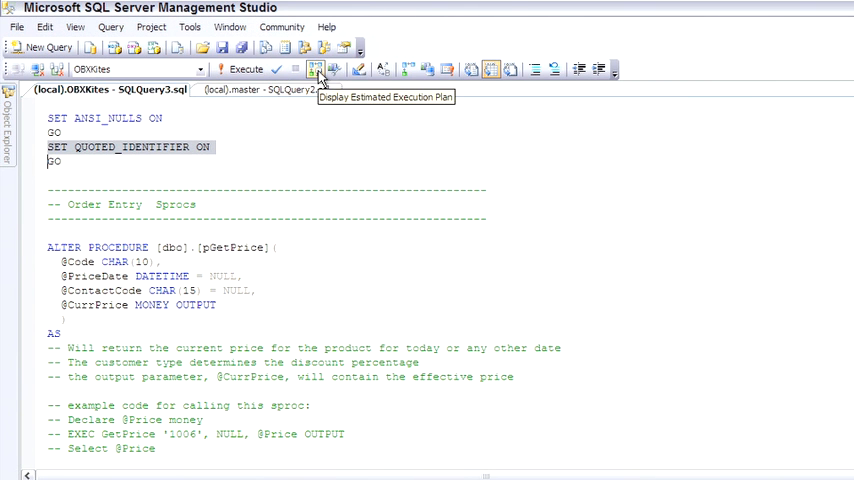
mouse_move(336, 68)
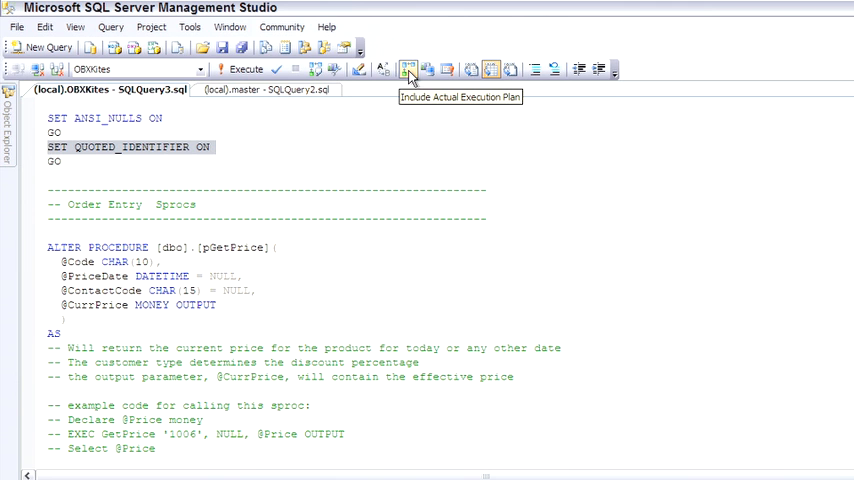
mouse_move(408, 76)
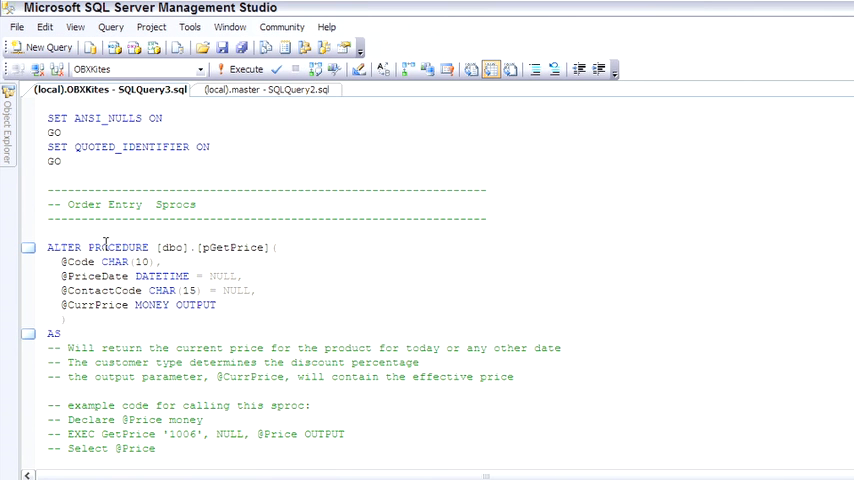
Step: Review the script and bring up the Edit menu with its bookmark commands
scroll("down", 3)
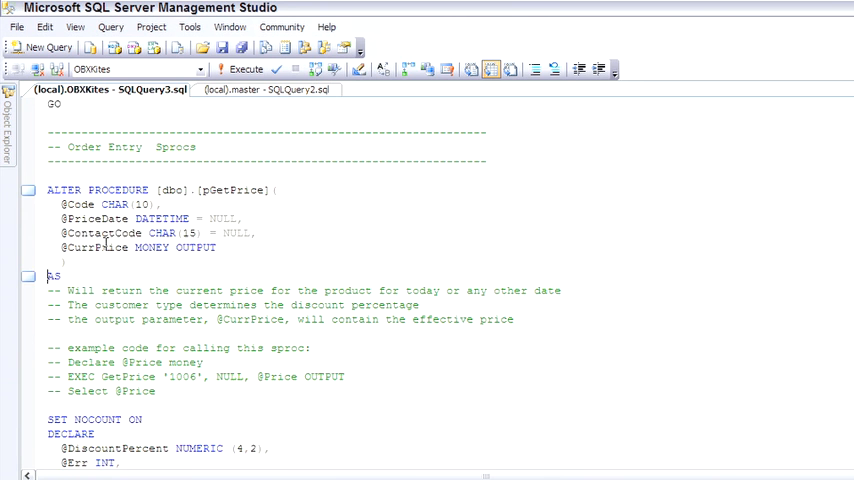
scroll("up", 3)
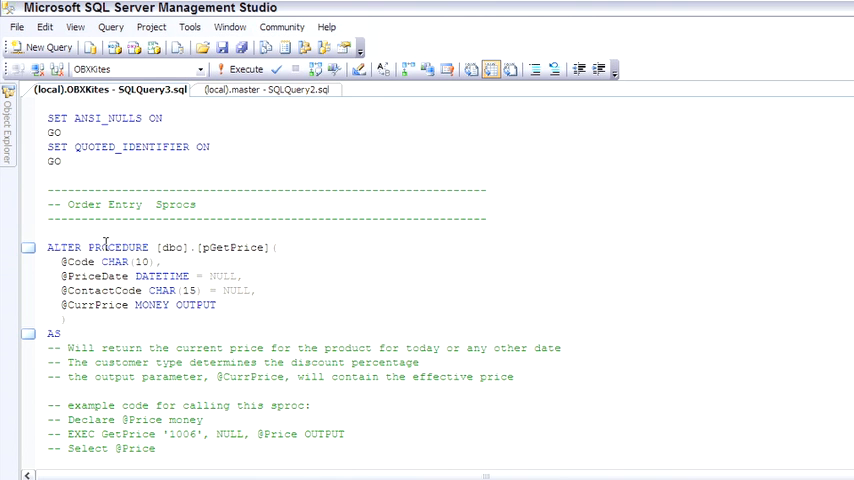
left_click(44, 28)
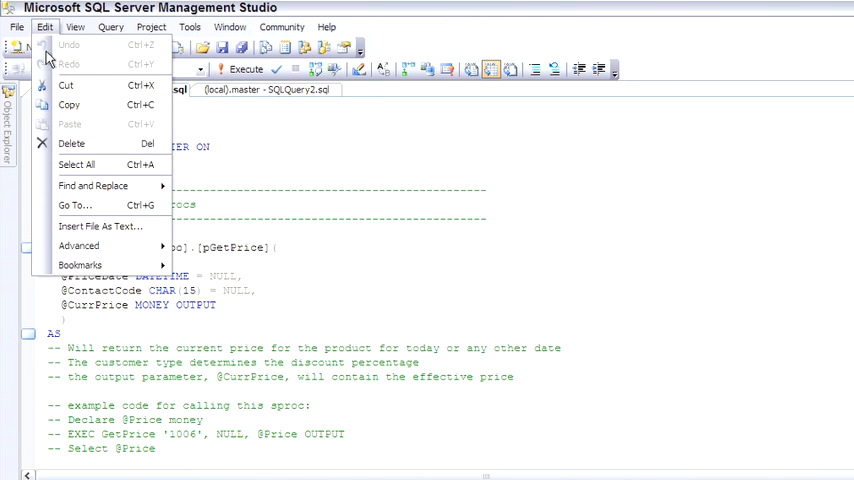
left_click(78, 246)
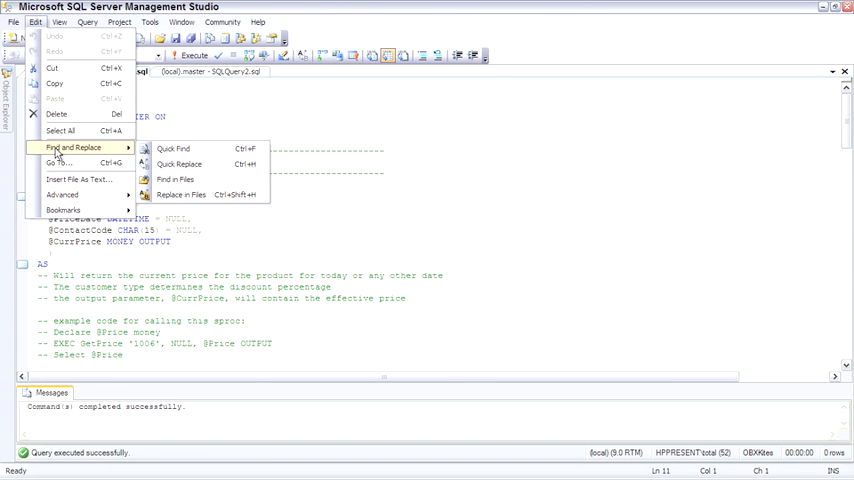
mouse_move(172, 148)
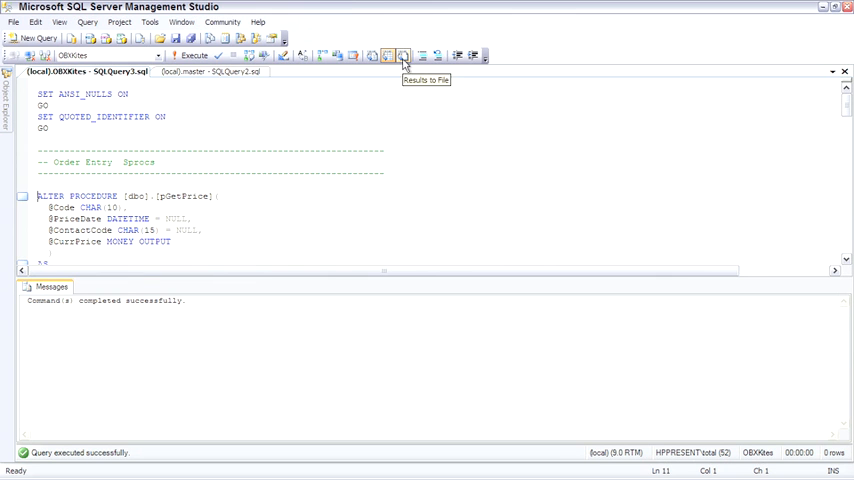
Step: Show the Query > Results To choices: Results to Text, Grid or File
left_click(88, 22)
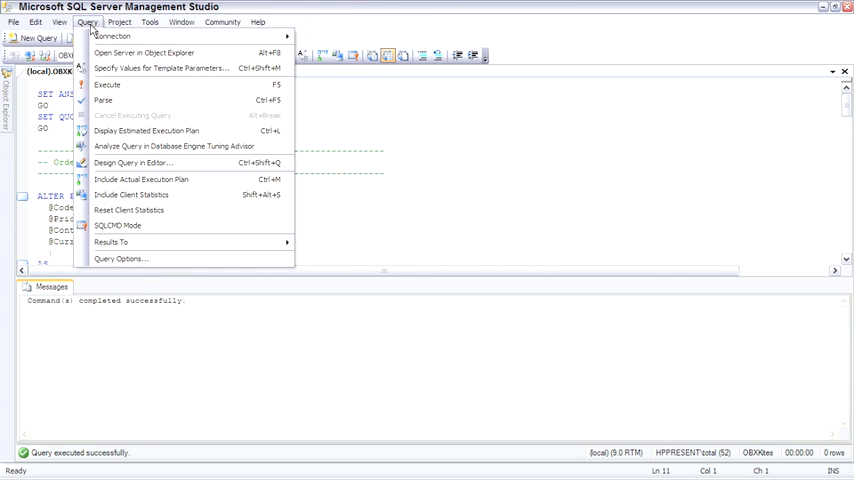
left_click(110, 242)
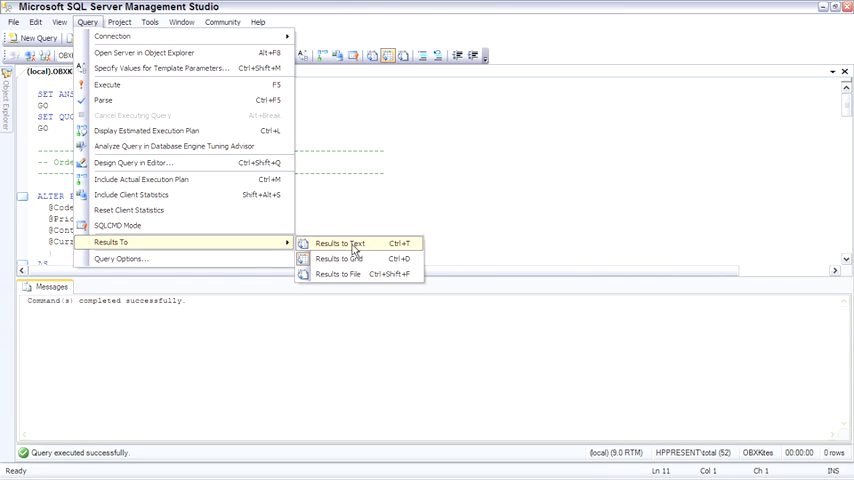
mouse_move(352, 274)
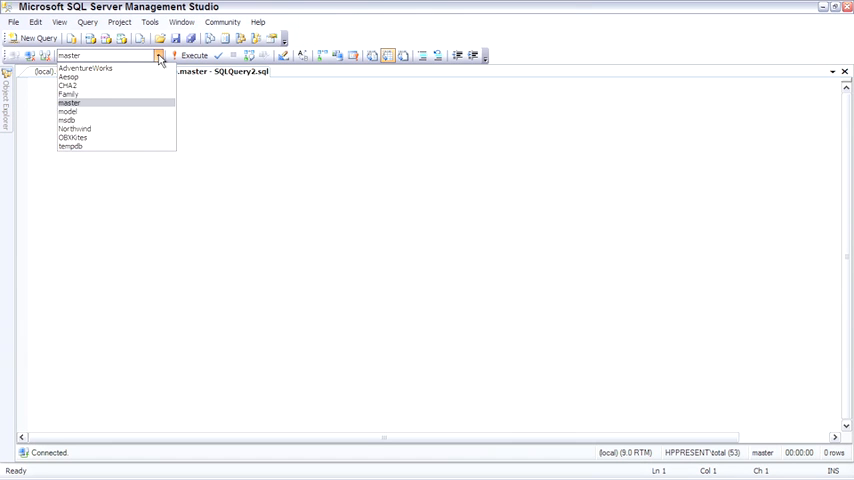
Step: Write Select * from Product against OBXKites and send the statement to Design Query in Editor
left_click(72, 136)
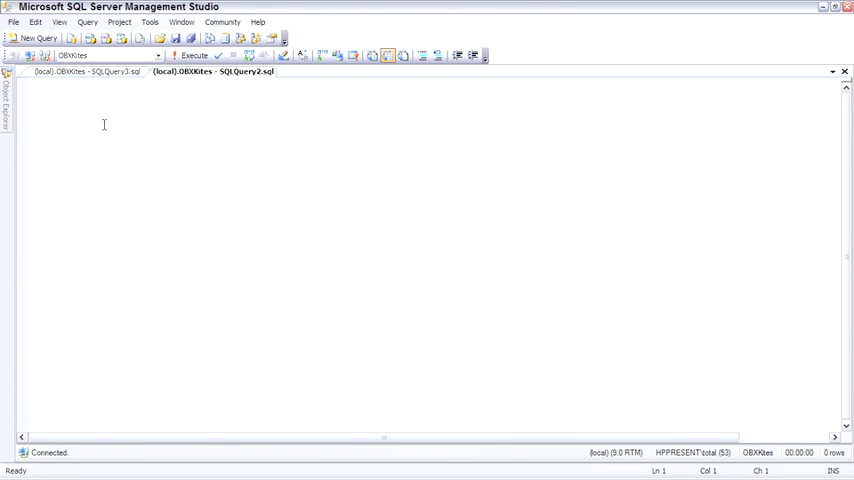
type("Select")
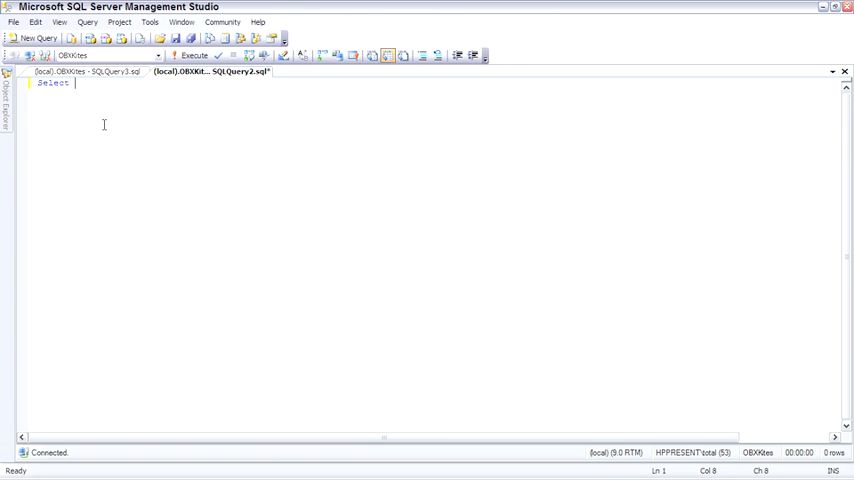
type("* from Pro")
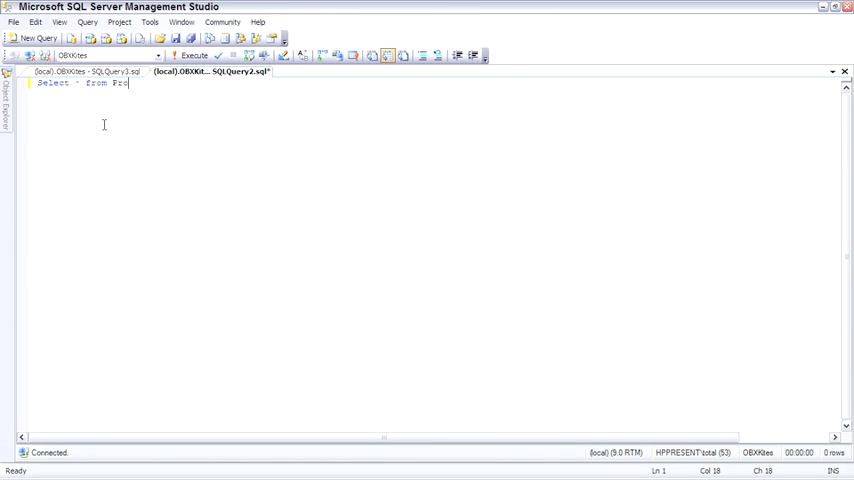
type("duct")
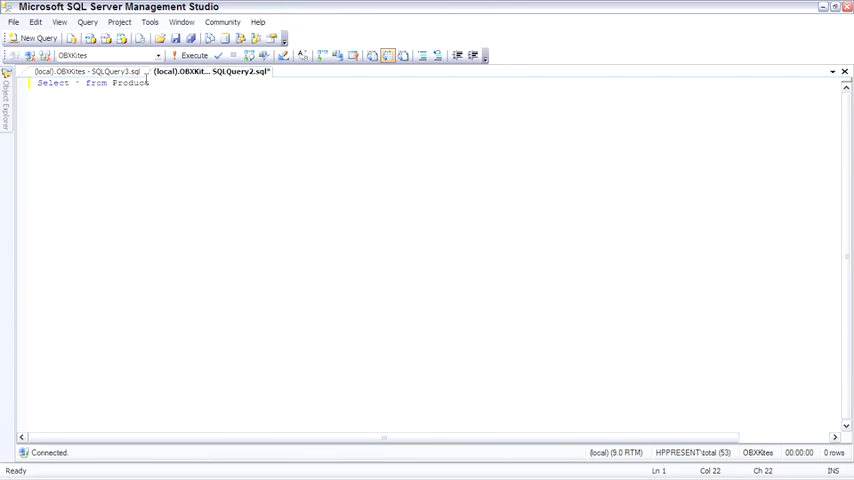
left_click(304, 56)
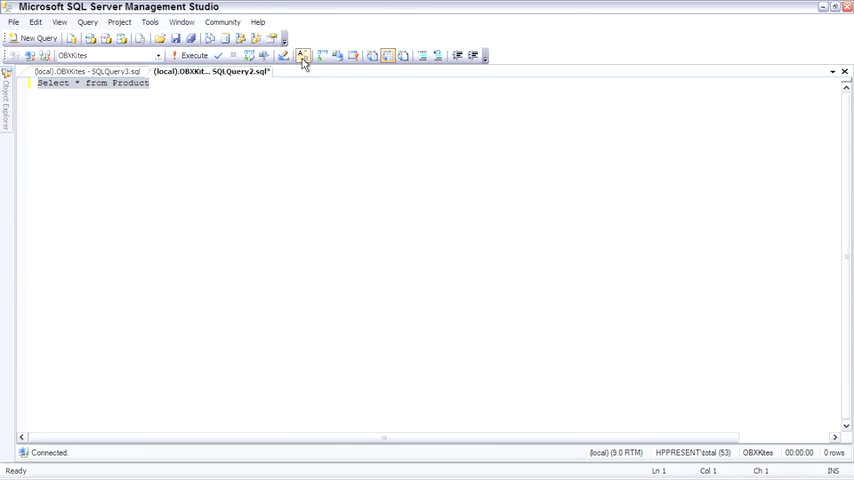
left_click(302, 56)
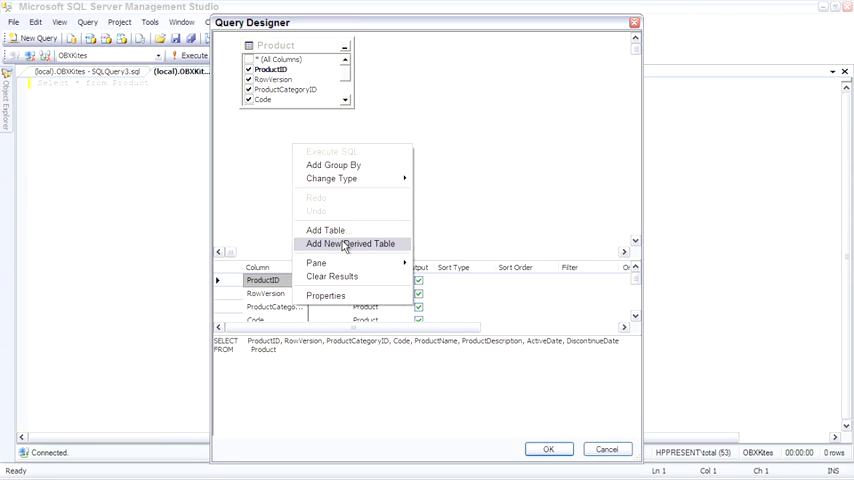
mouse_move(456, 224)
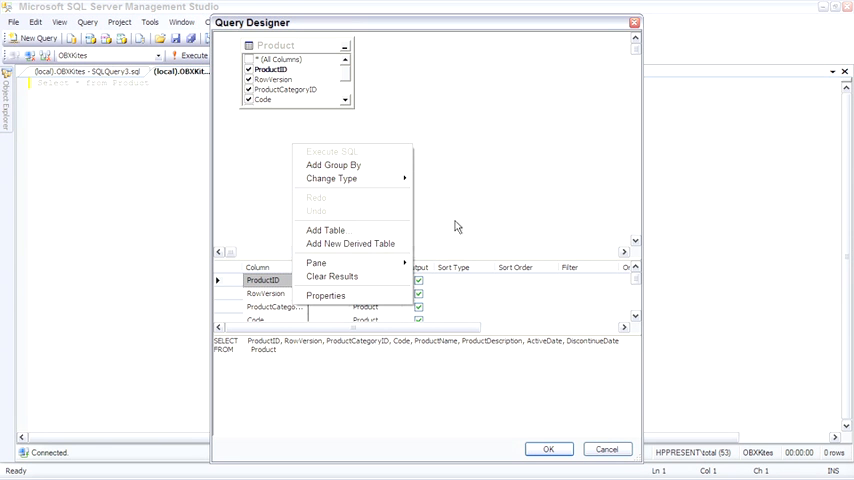
left_click(456, 224)
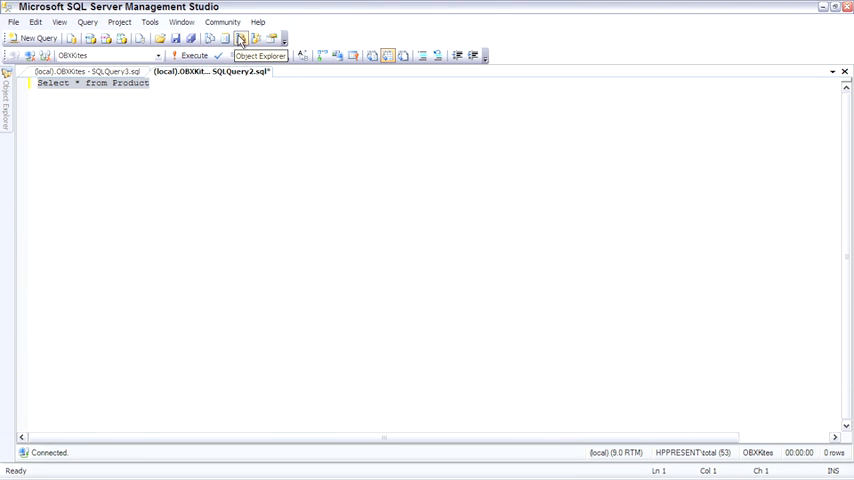
Step: Show Object Explorer, expand OBXKites > Tables and bring up actions for dbo.Product
left_click(240, 38)
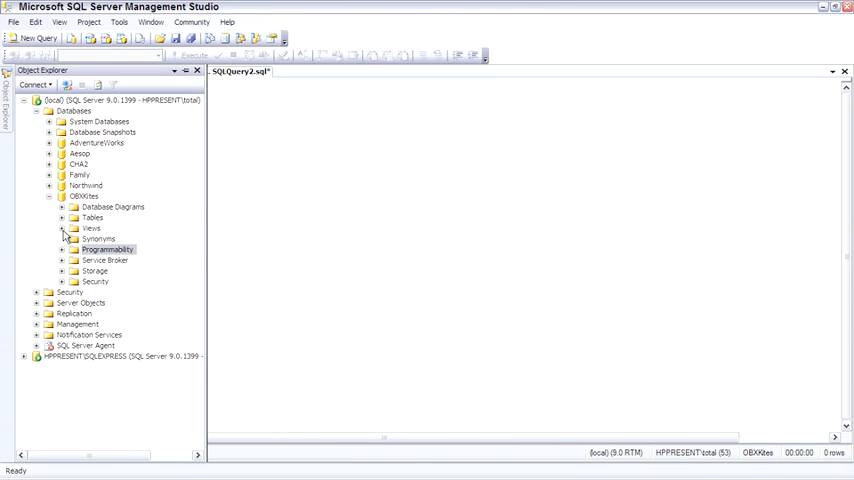
left_click(62, 216)
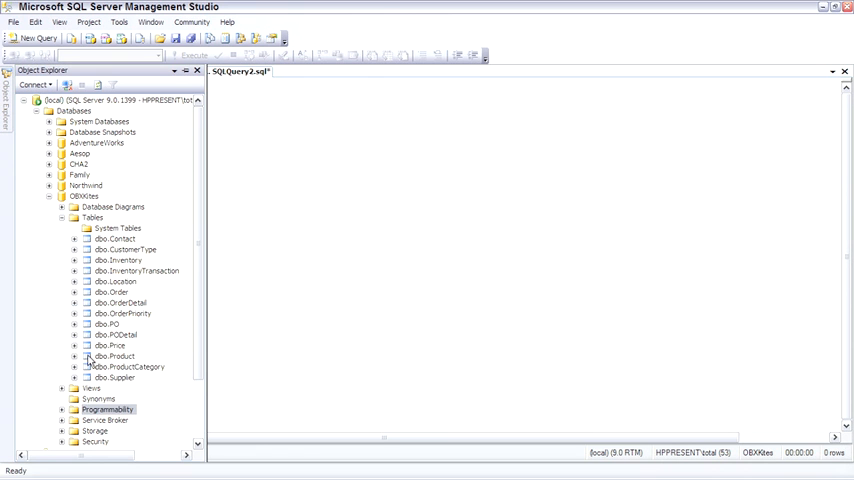
right_click(118, 356)
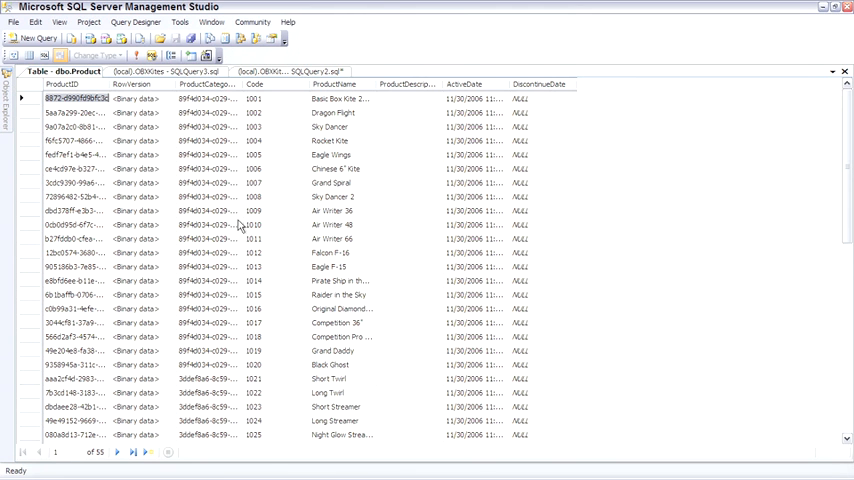
Step: Show the Diagram, Criteria and SQL panes above the opened Product table rows
left_click(14, 56)
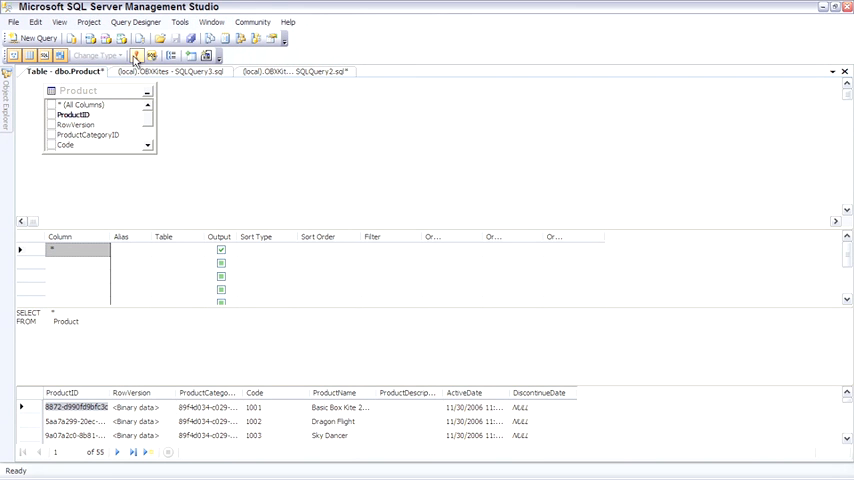
mouse_move(136, 56)
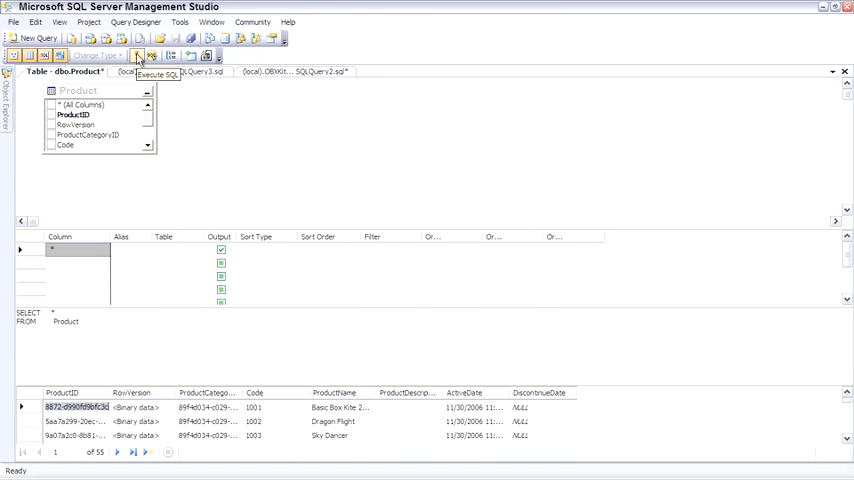